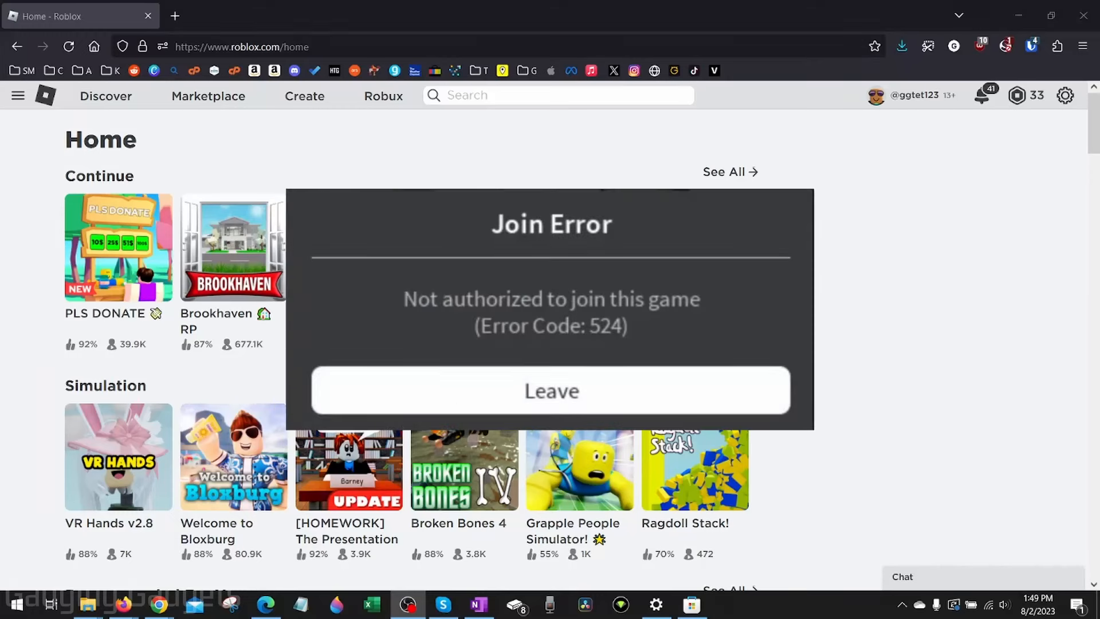
# Dismiss the Join Error with Leave and go to Settings from the gear menu
pyautogui.click(551, 391)
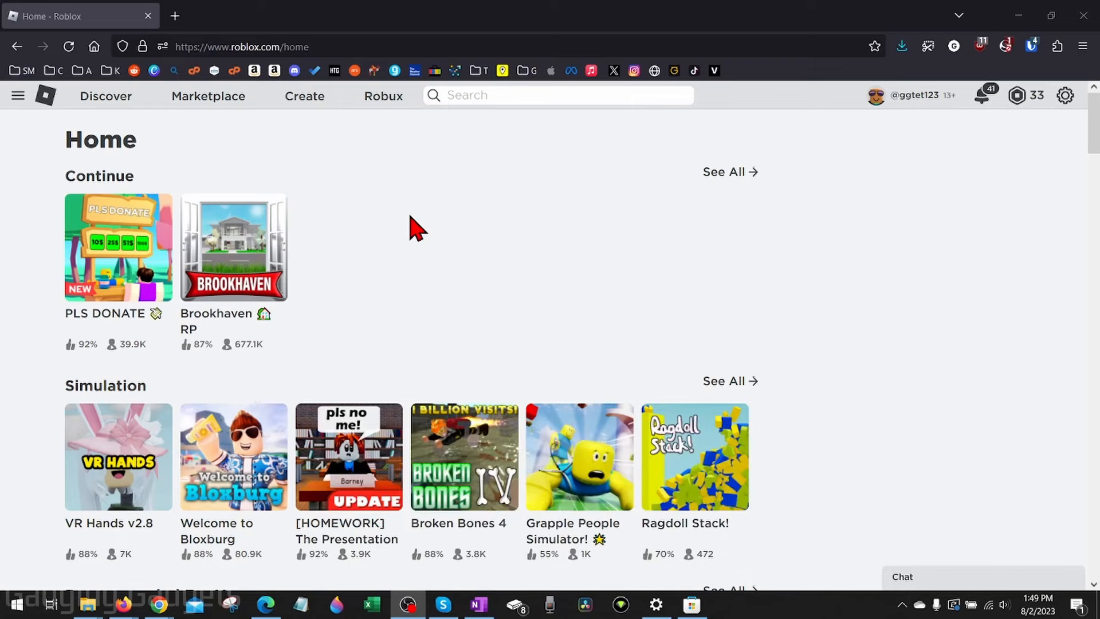
pyautogui.moveTo(537, 203)
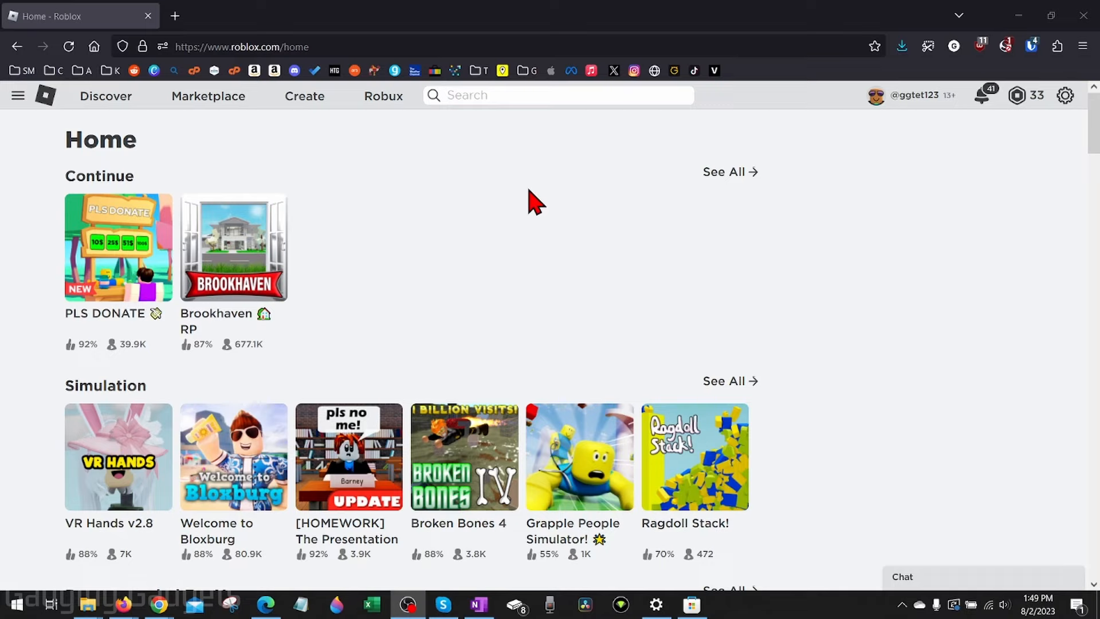
pyautogui.moveTo(390, 246)
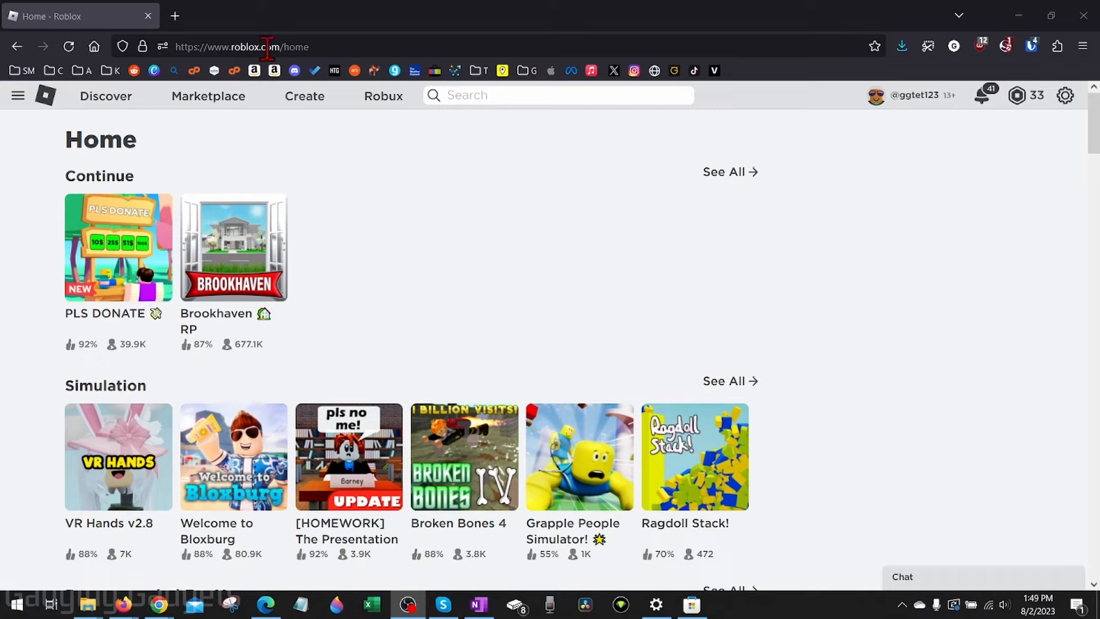
pyautogui.moveTo(478, 241)
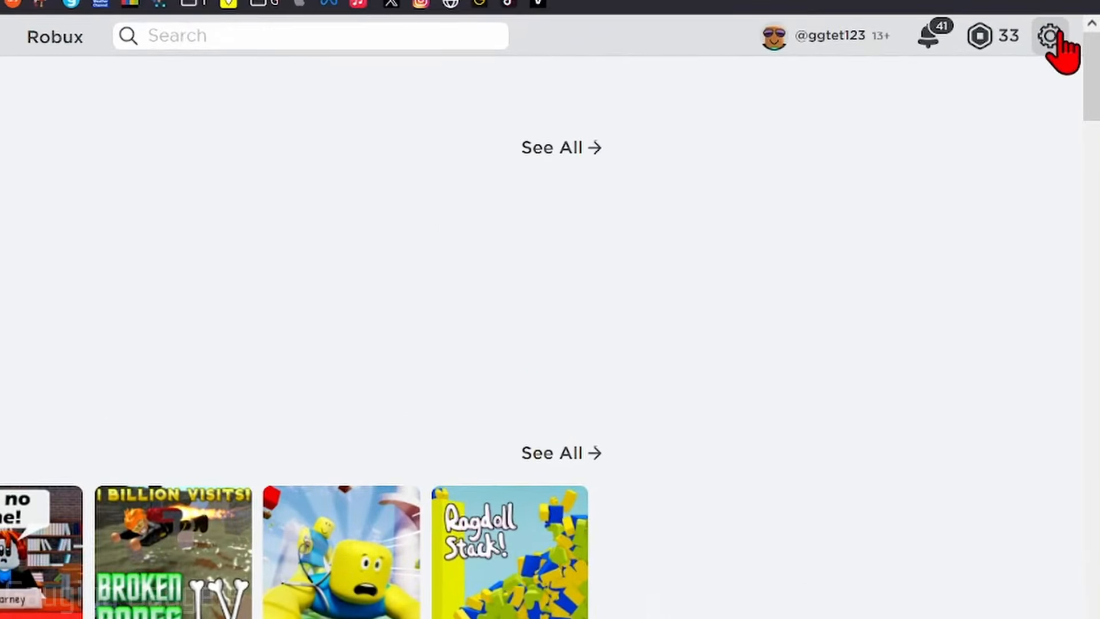
pyautogui.click(1051, 36)
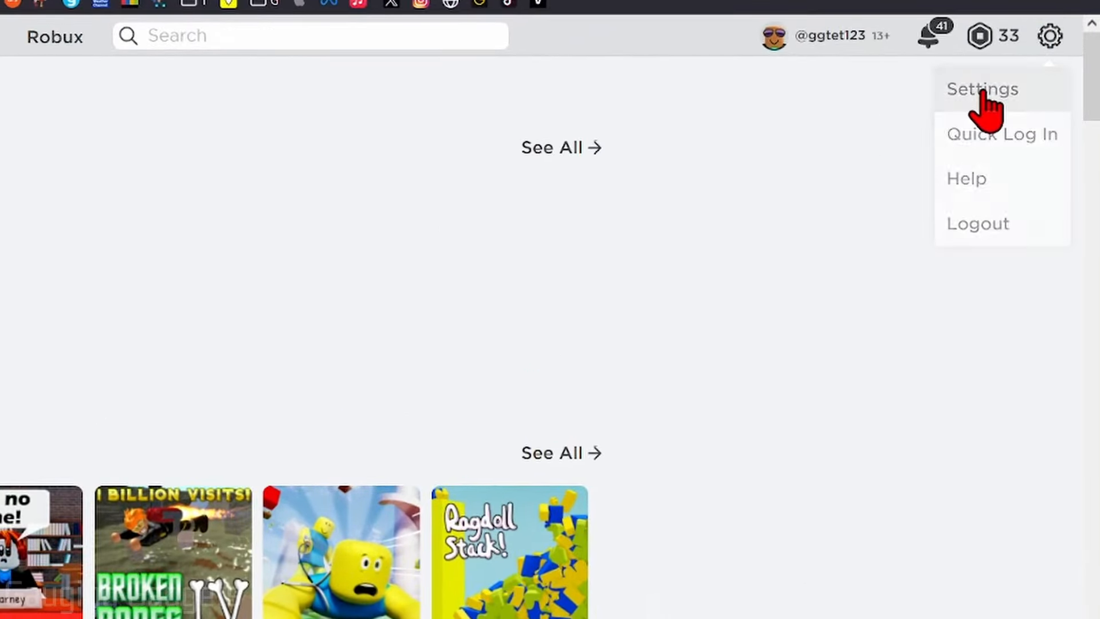
pyautogui.click(982, 89)
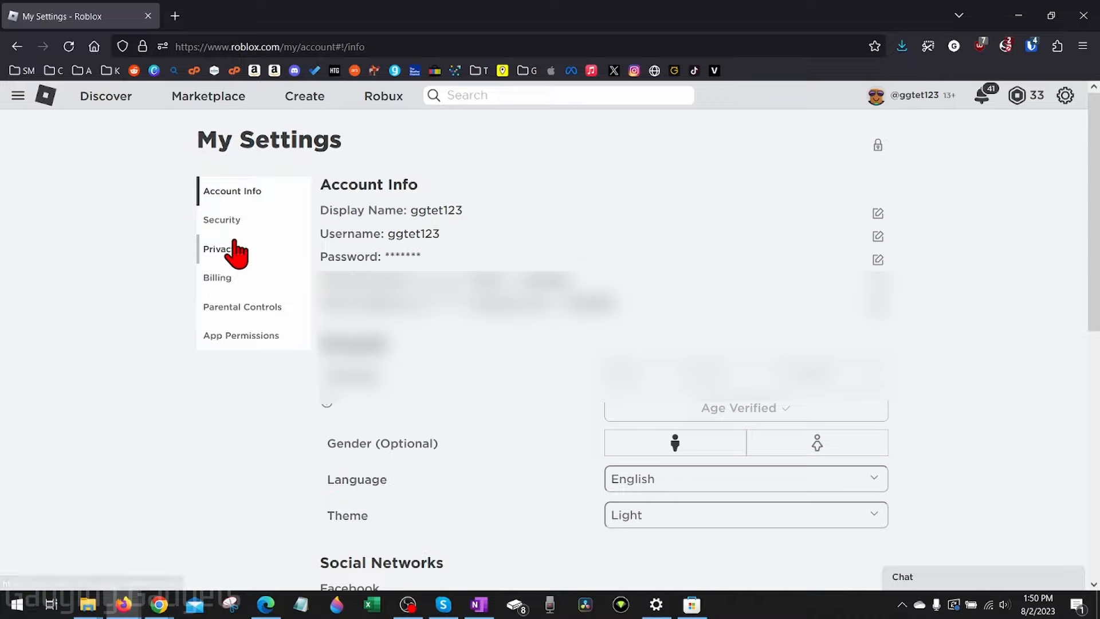
# Switch to the Privacy tab and scroll down to Other Settings
pyautogui.click(219, 249)
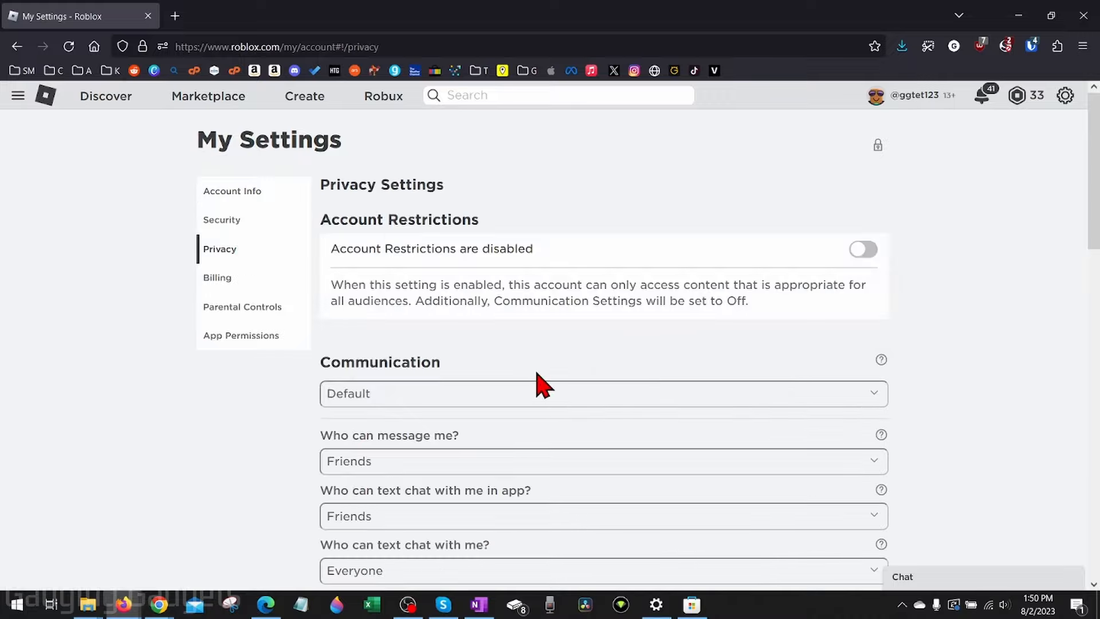
pyautogui.scroll(-3)
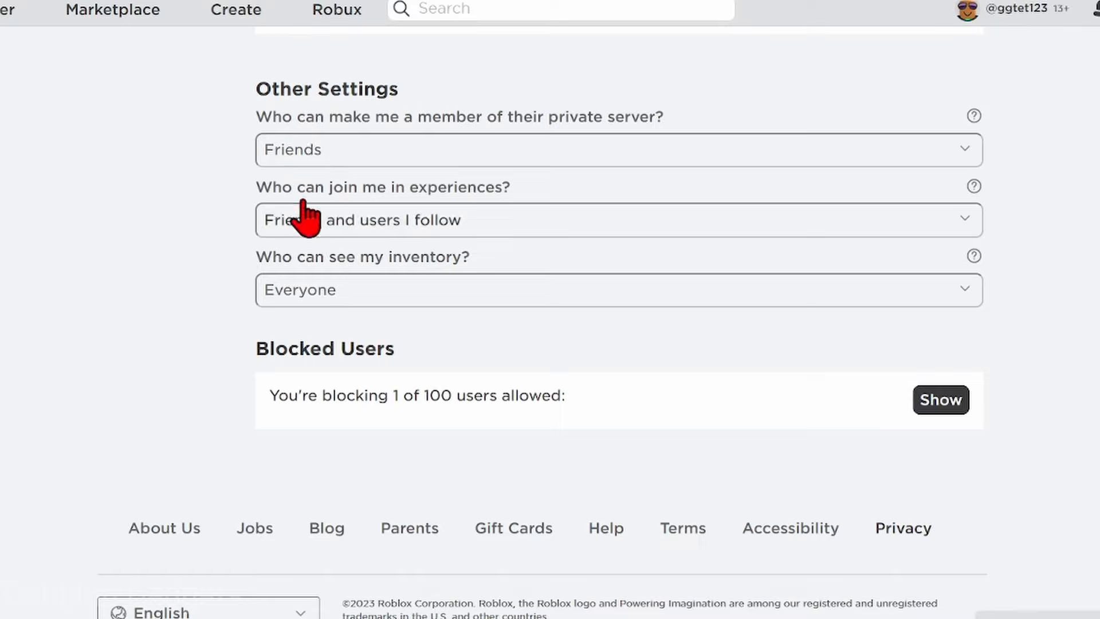
pyautogui.click(618, 150)
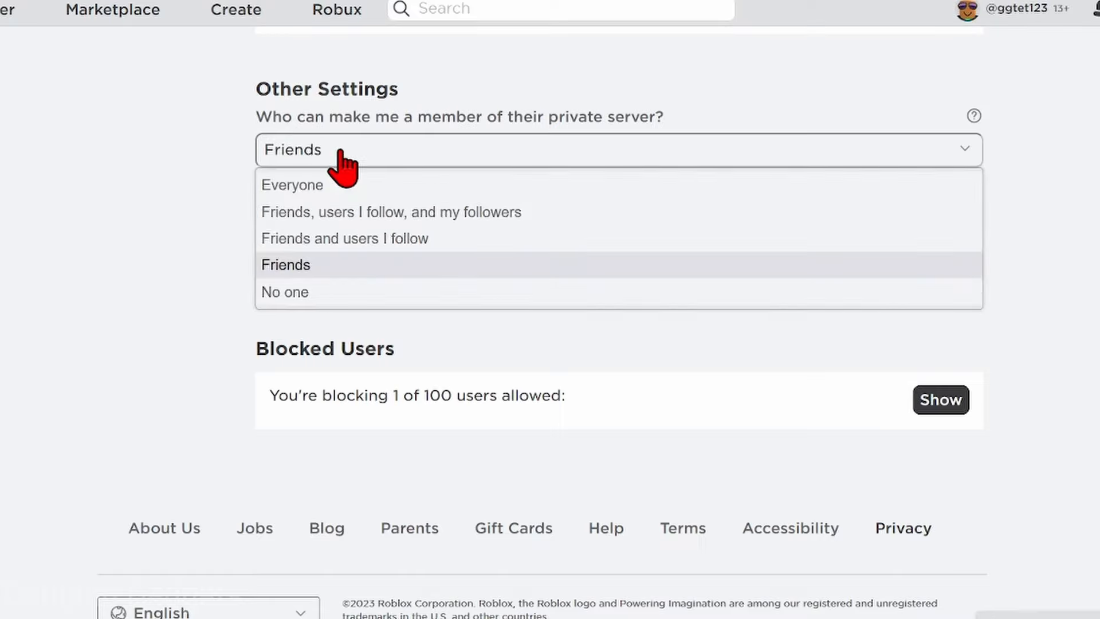
pyautogui.moveTo(386, 238)
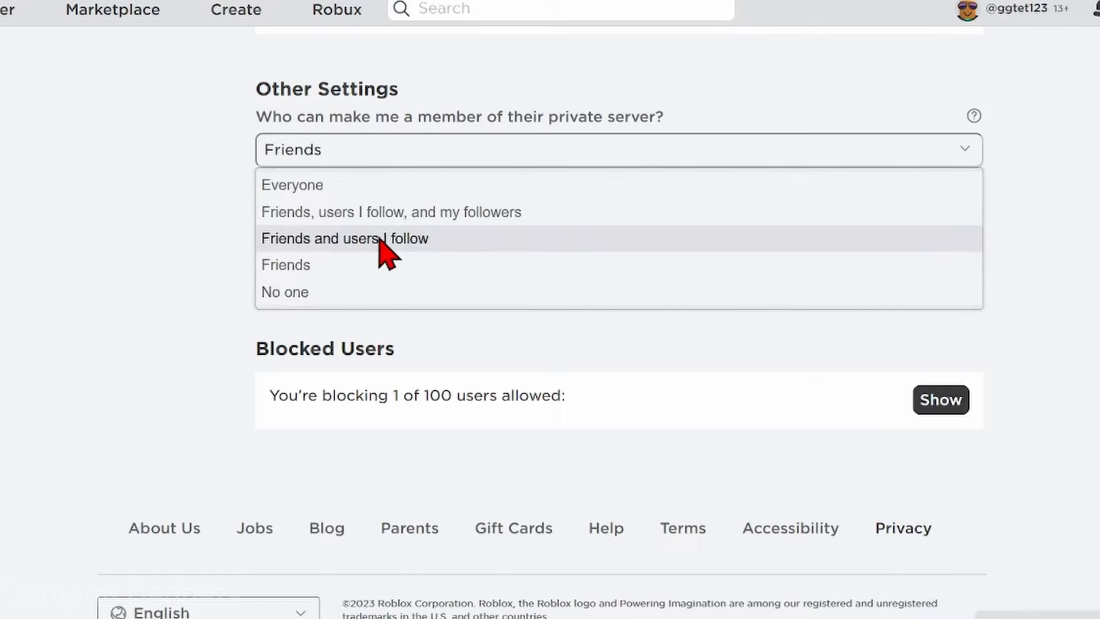
pyautogui.moveTo(492, 213)
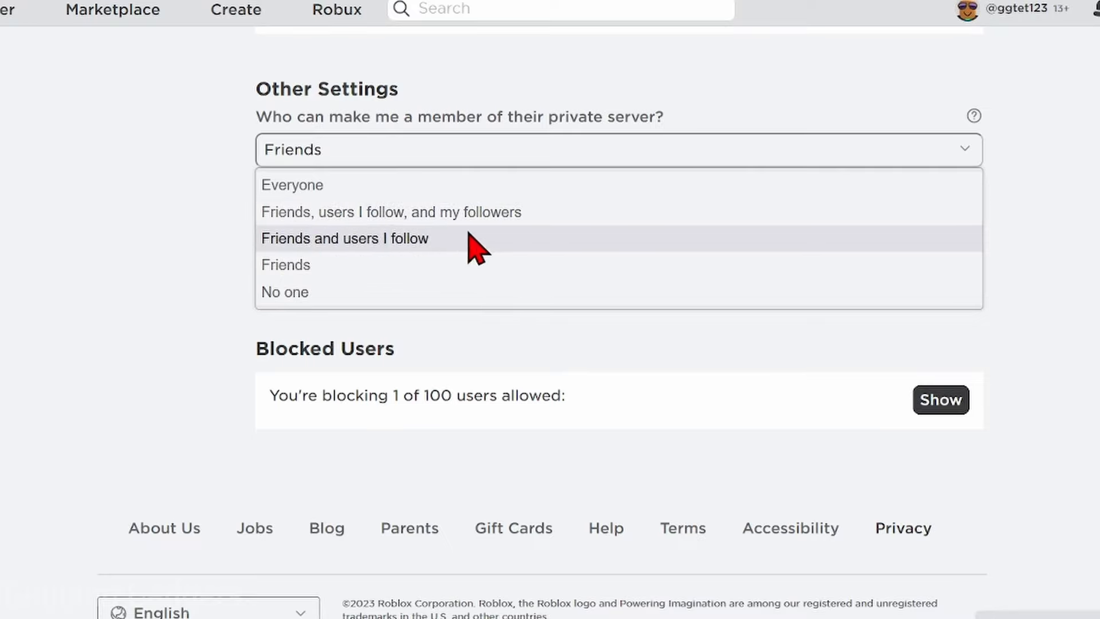
pyautogui.moveTo(389, 212)
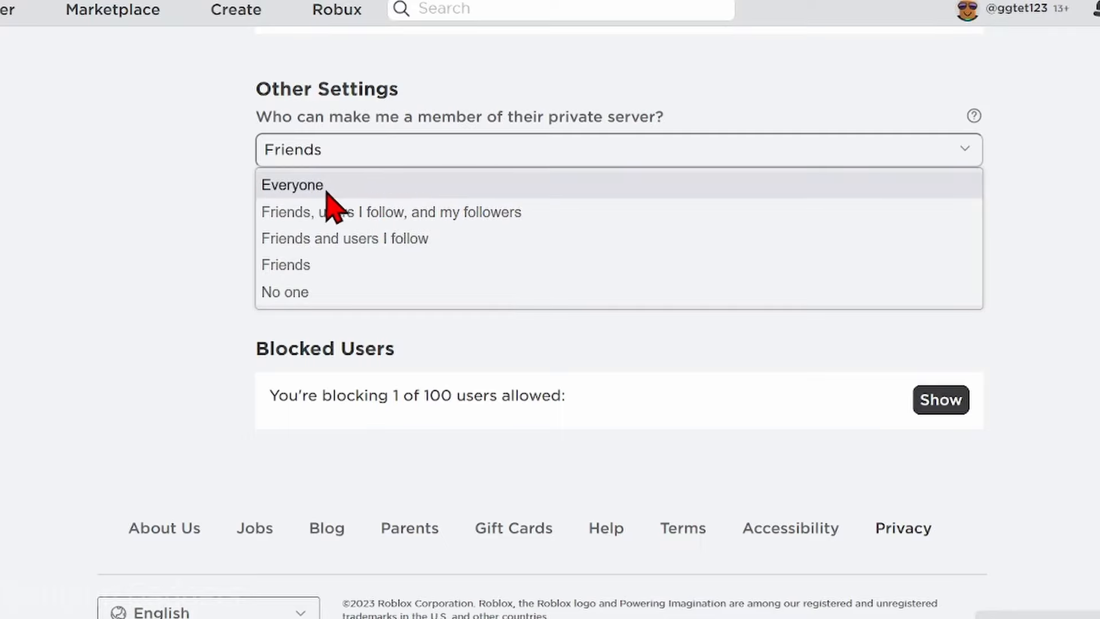
pyautogui.moveTo(187, 191)
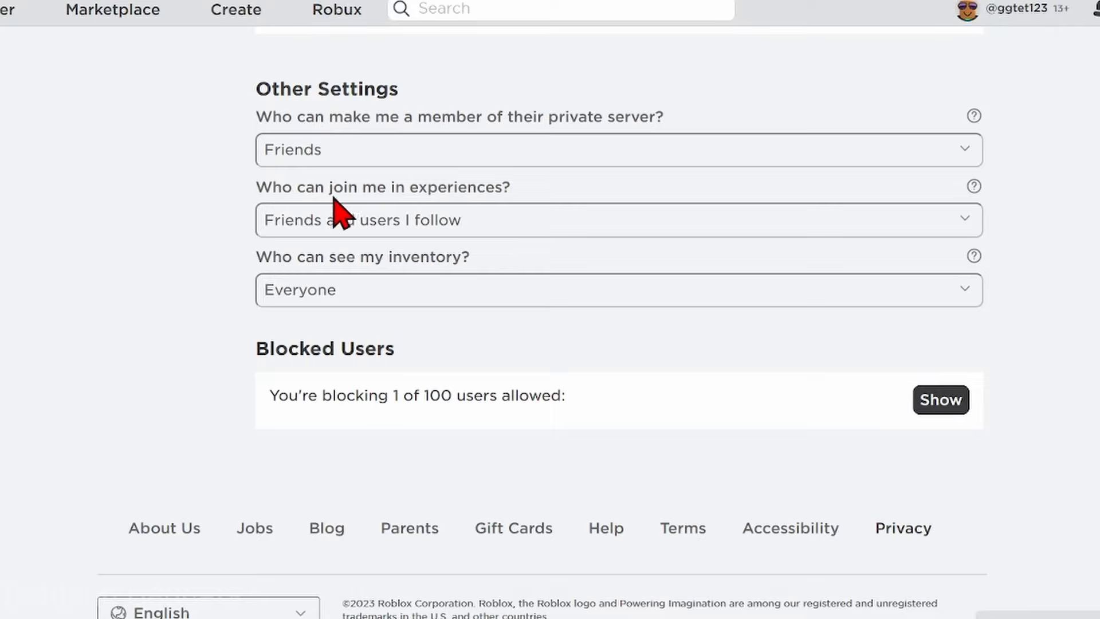
# Check the 'Who can join me in experiences?' choices, then play PLS DONATE in the app
pyautogui.click(618, 220)
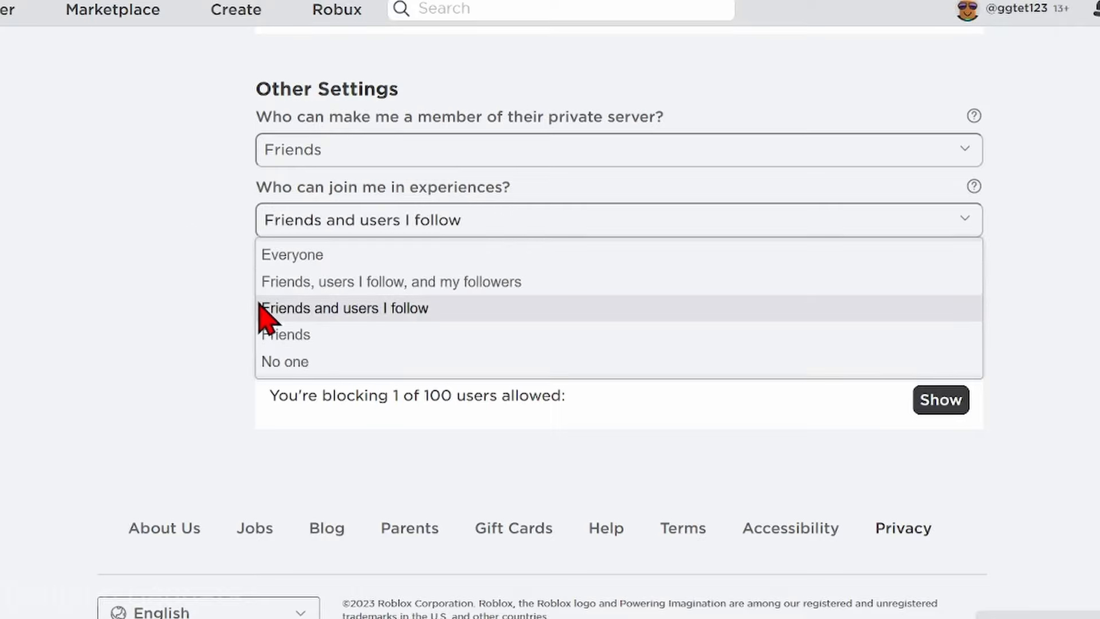
pyautogui.moveTo(449, 290)
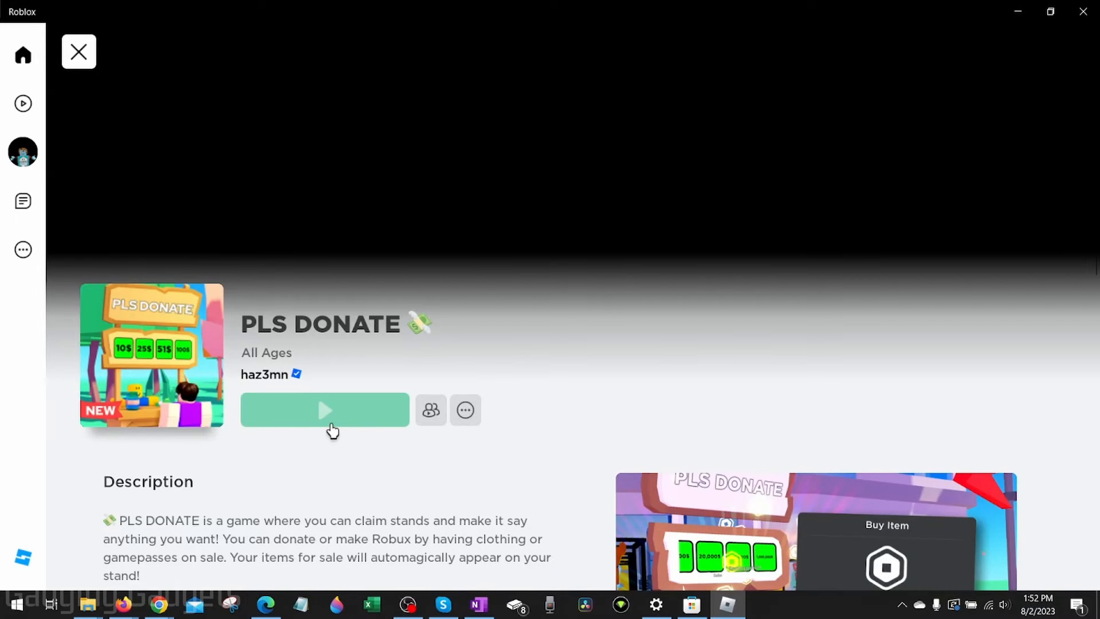
pyautogui.click(324, 410)
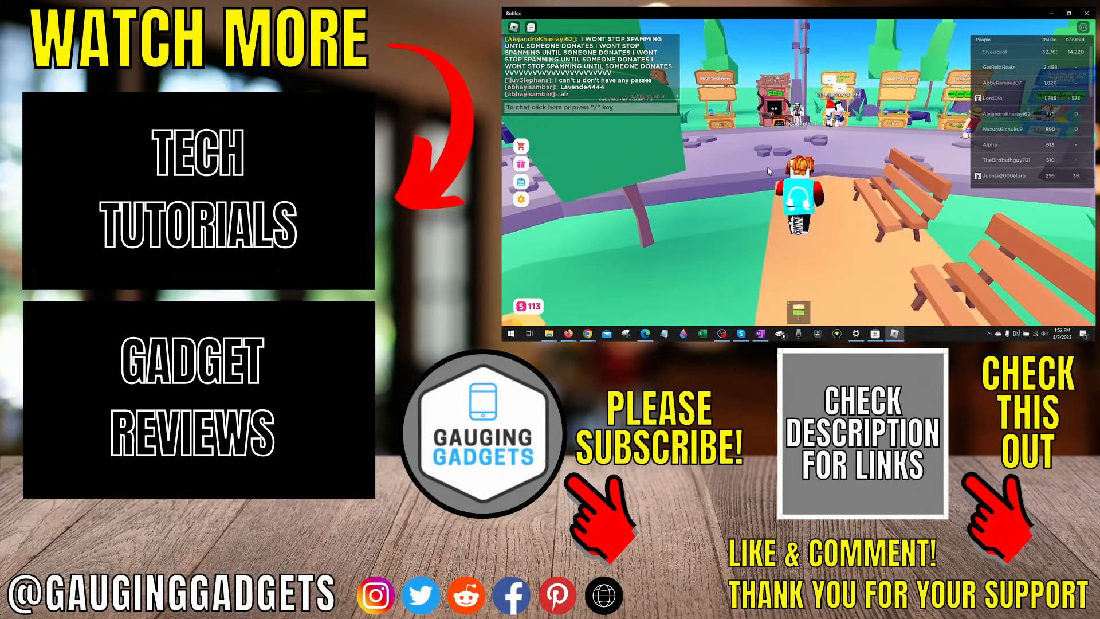